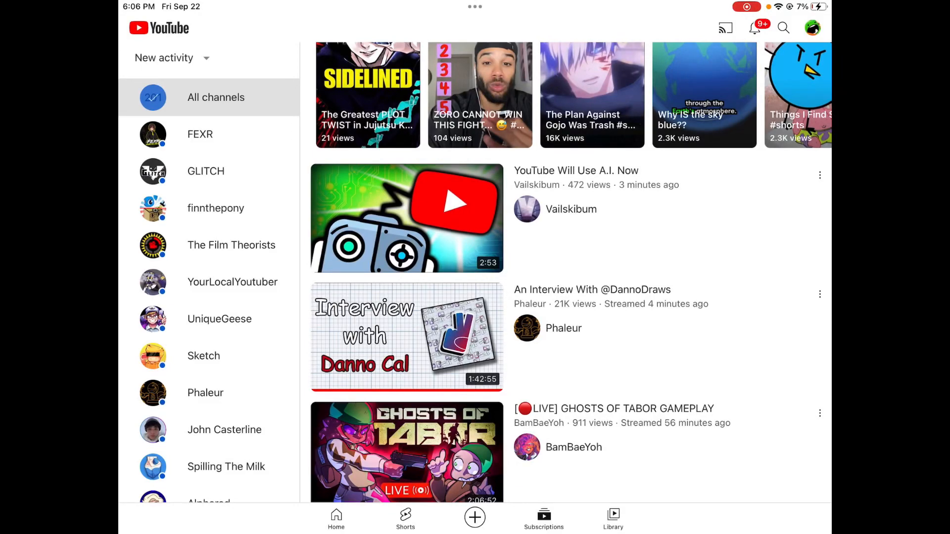
# Scroll the Subscriptions feed to the 'YouTube Will Use A.I. Now' video and start it playing.
pyautogui.scroll(-3)
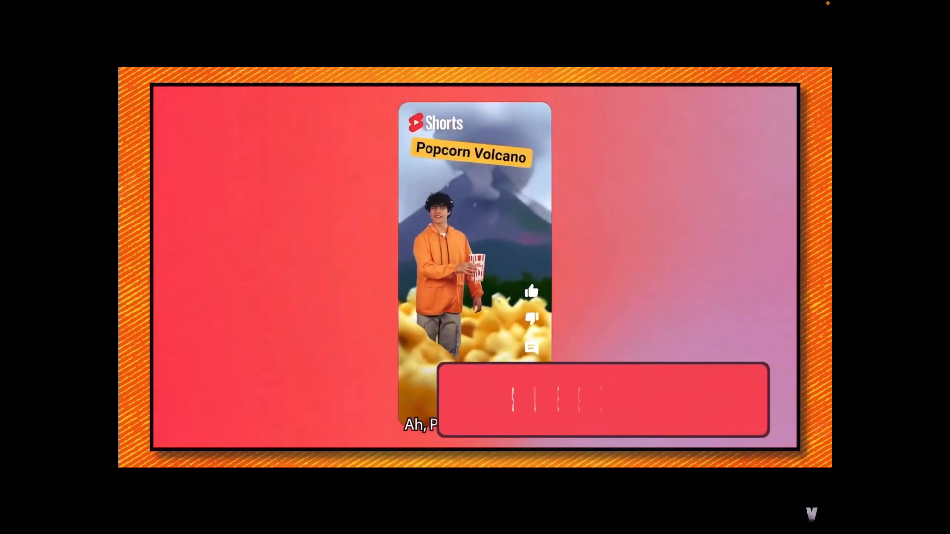
# Keep the full-screen video playing through the Popcorn Volcano Shorts demo.
pyautogui.click(608, 409)
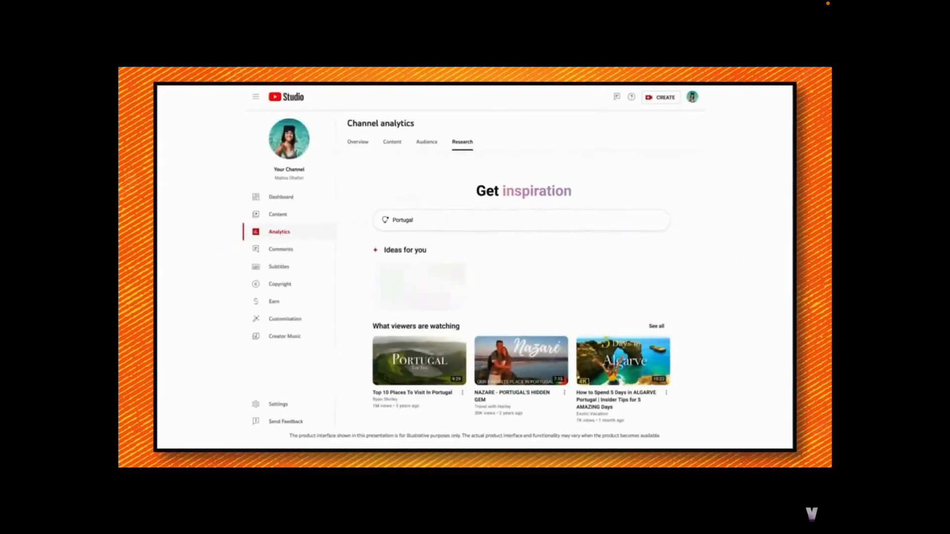
# Let playback continue into the YouTube Studio research page showing Portugal inspiration ideas.
pyautogui.click(426, 217)
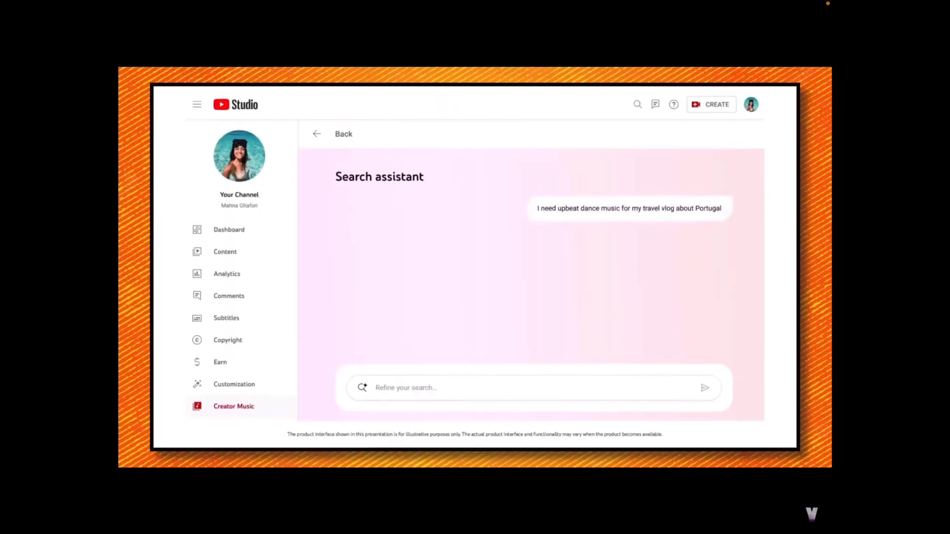
# Keep the video running through the Creator Music assistant's upbeat dance music request for a Portugal vlog.
pyautogui.click(705, 388)
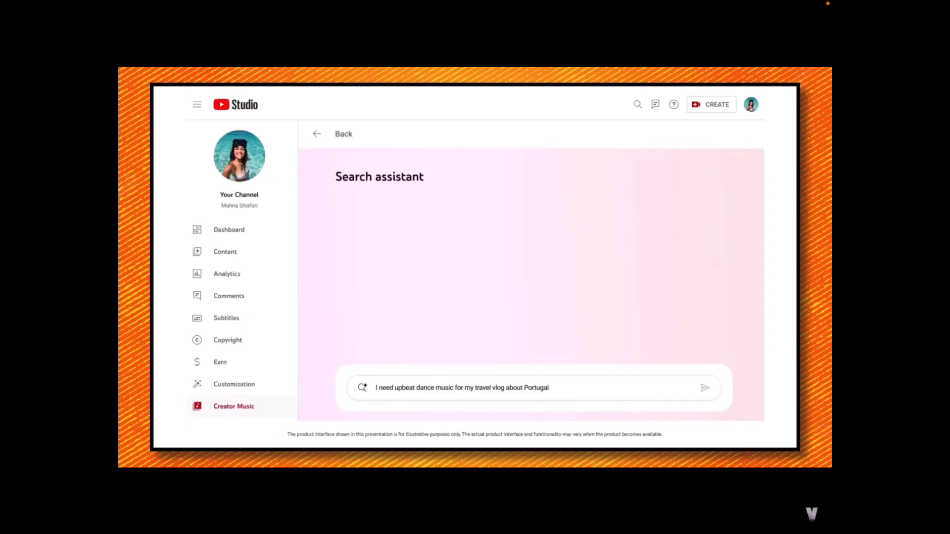
pyautogui.click(706, 388)
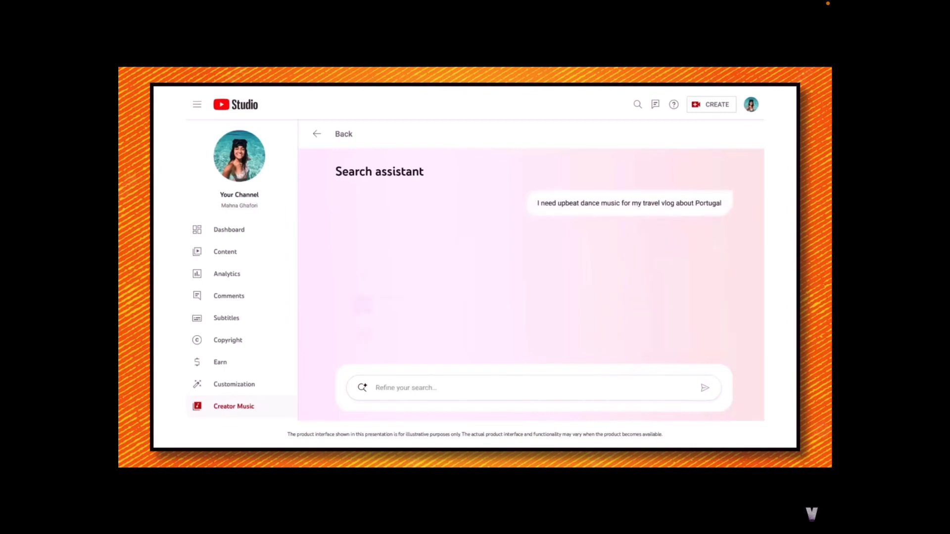